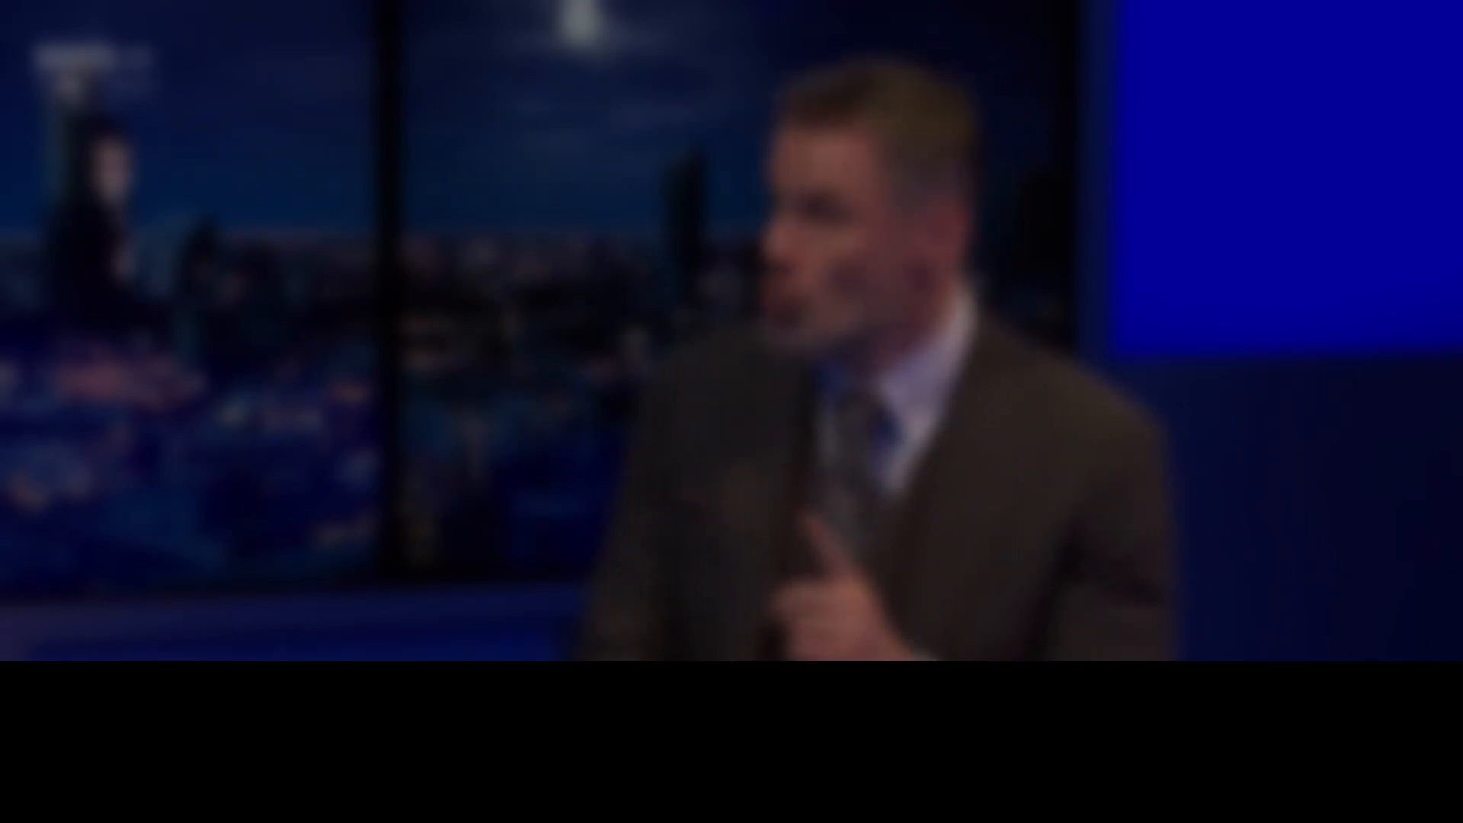
pyautogui.click(730, 412)
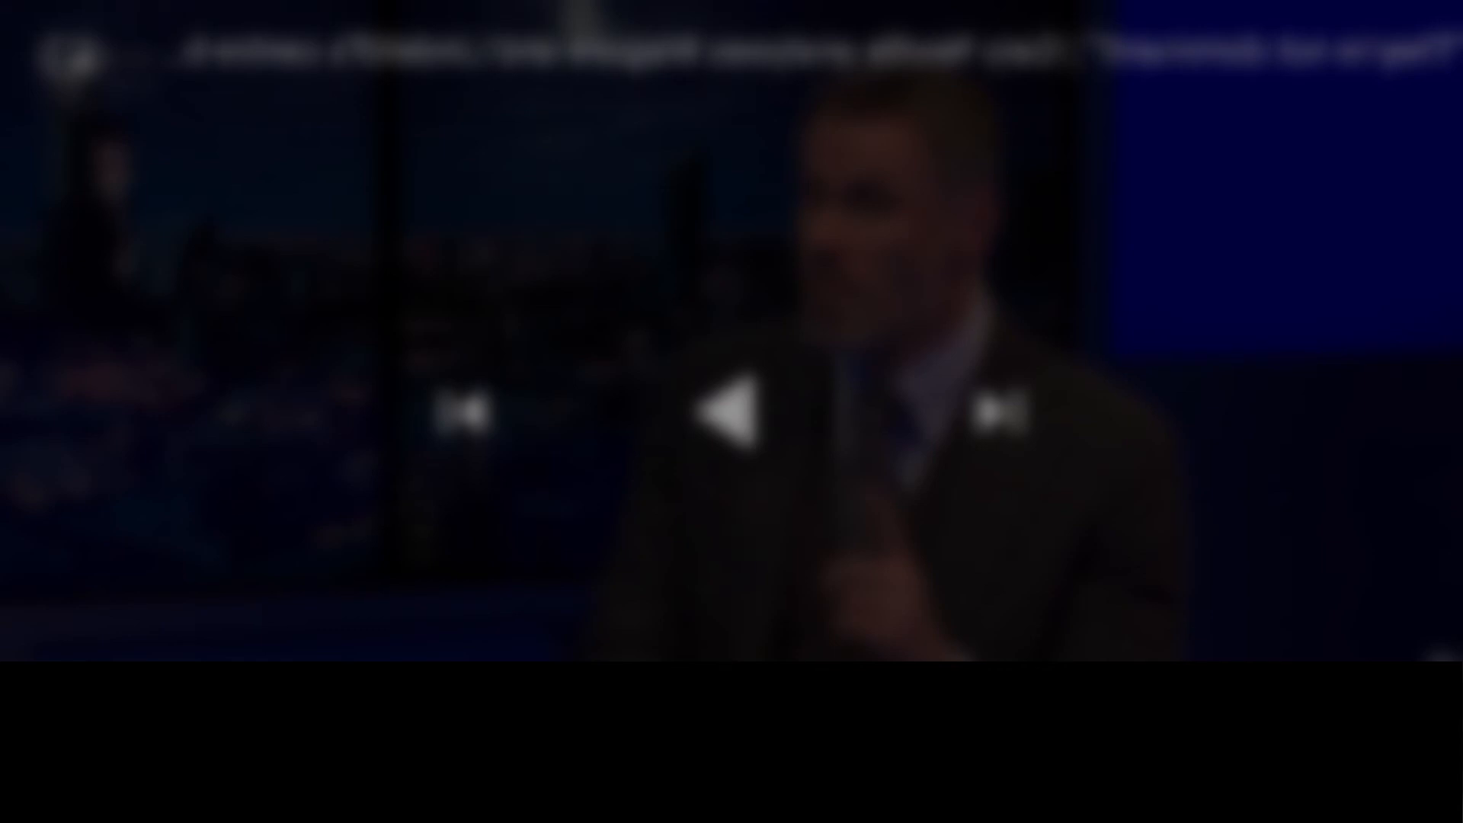
pyautogui.click(732, 412)
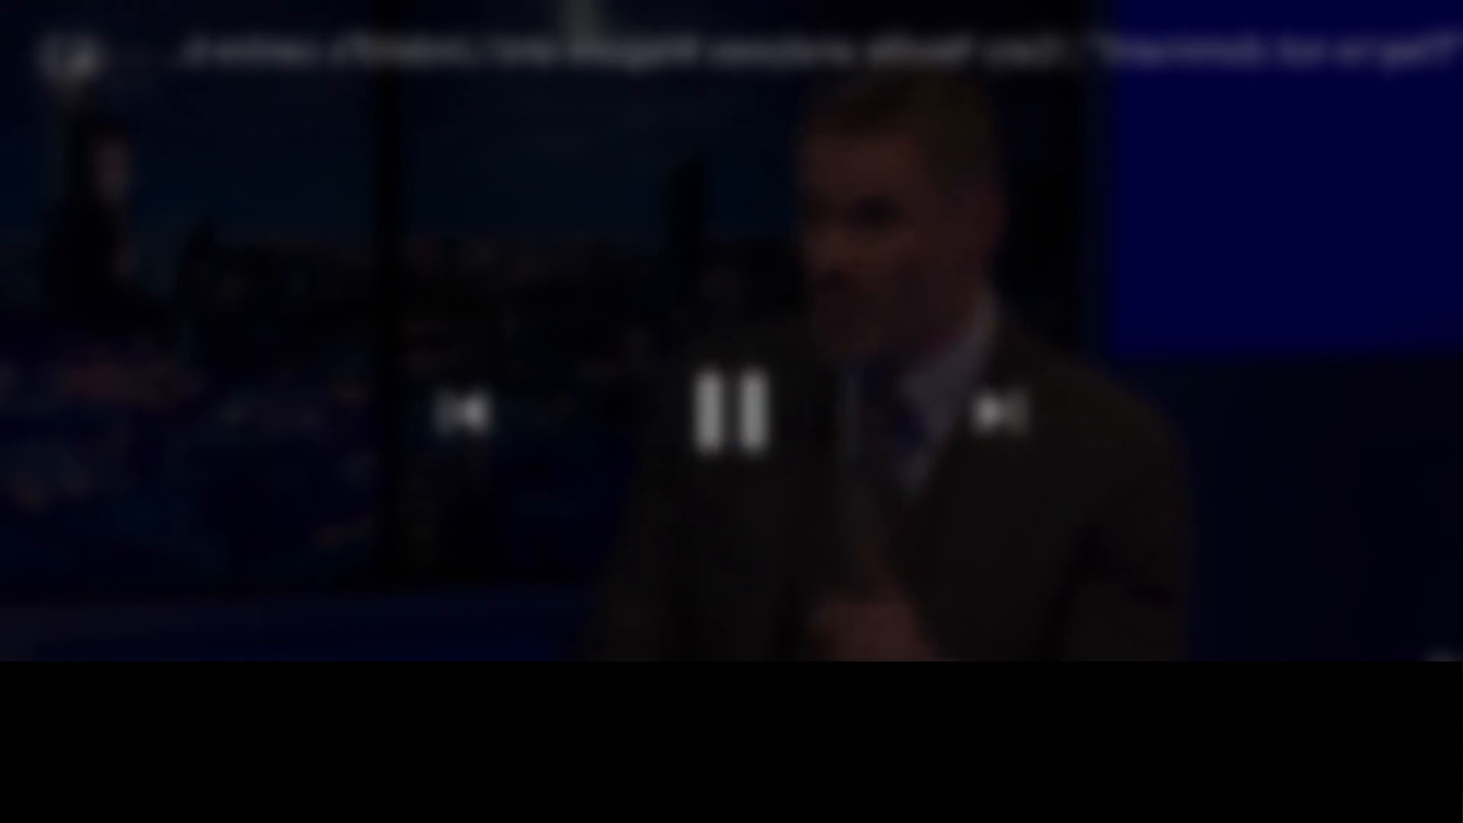